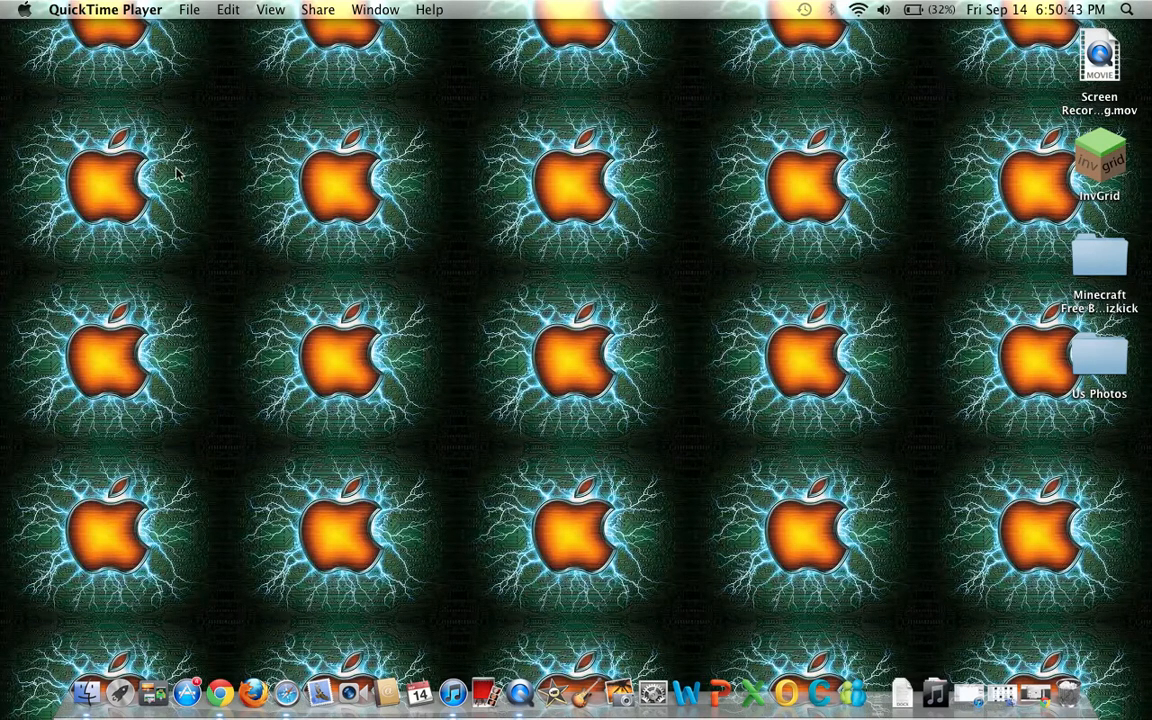
pyautogui.moveTo(688, 616)
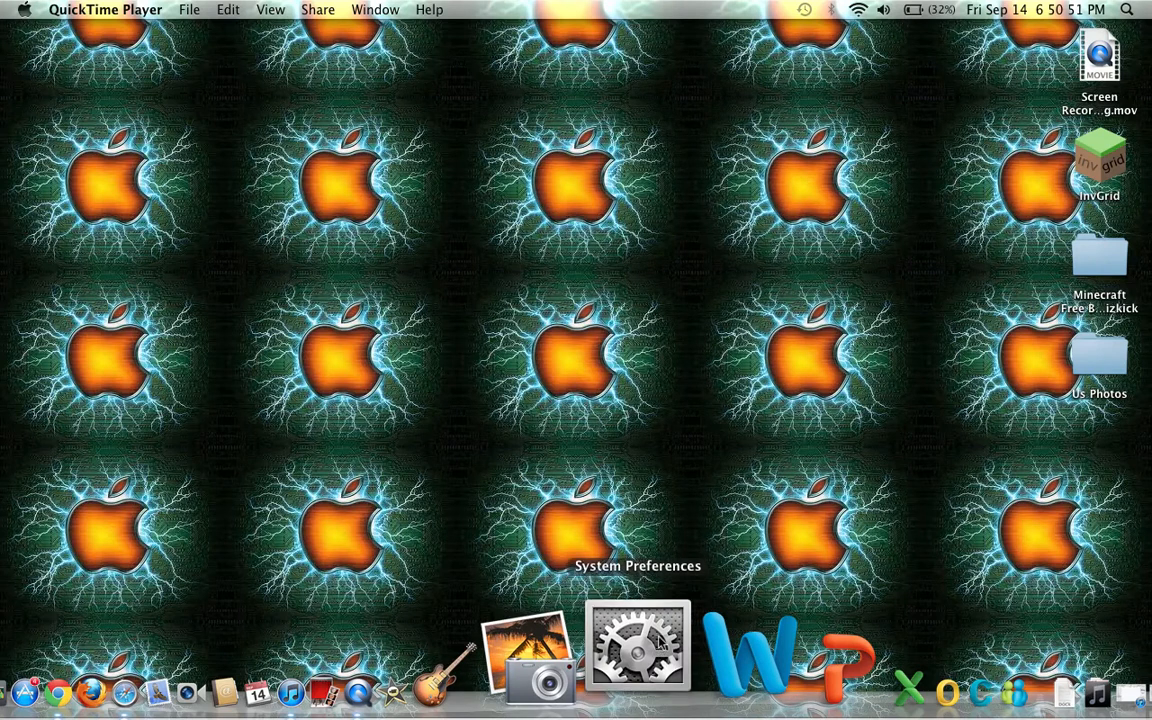
# Step: Bring up the Mission Control pane of System Preferences from the Dock
pyautogui.click(638, 650)
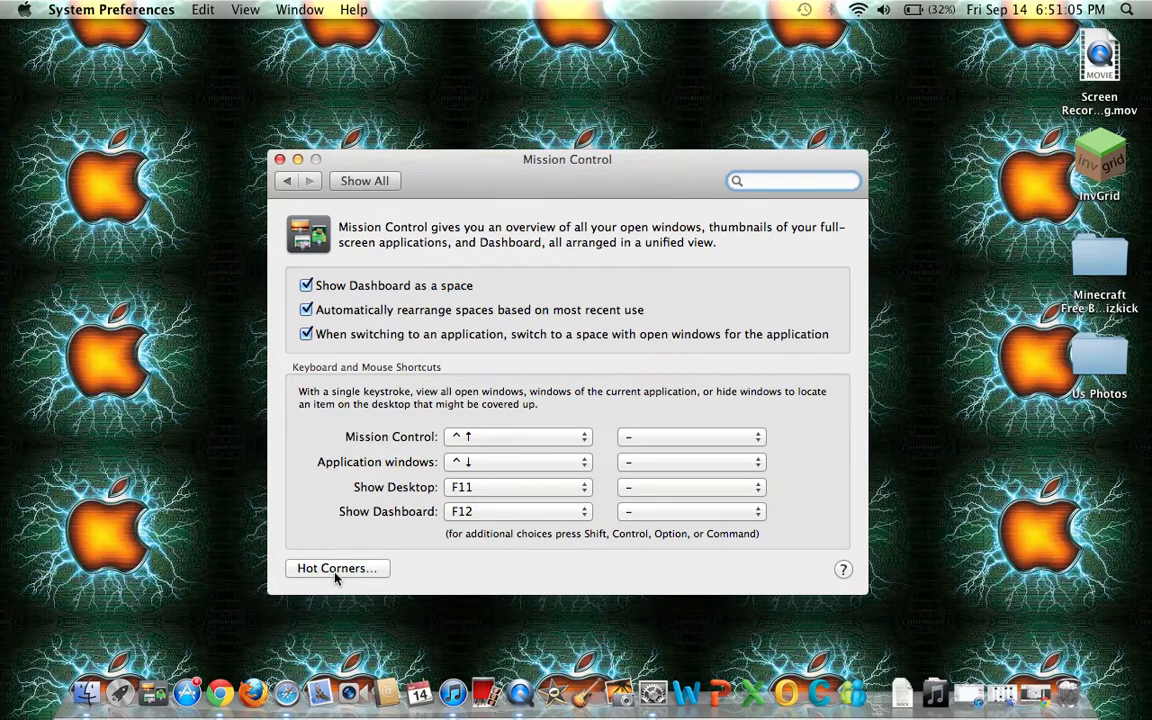
# Step: Assign hot corners Desktop, Launchpad, Mission Control and Dashboard, then confirm with OK
pyautogui.click(336, 568)
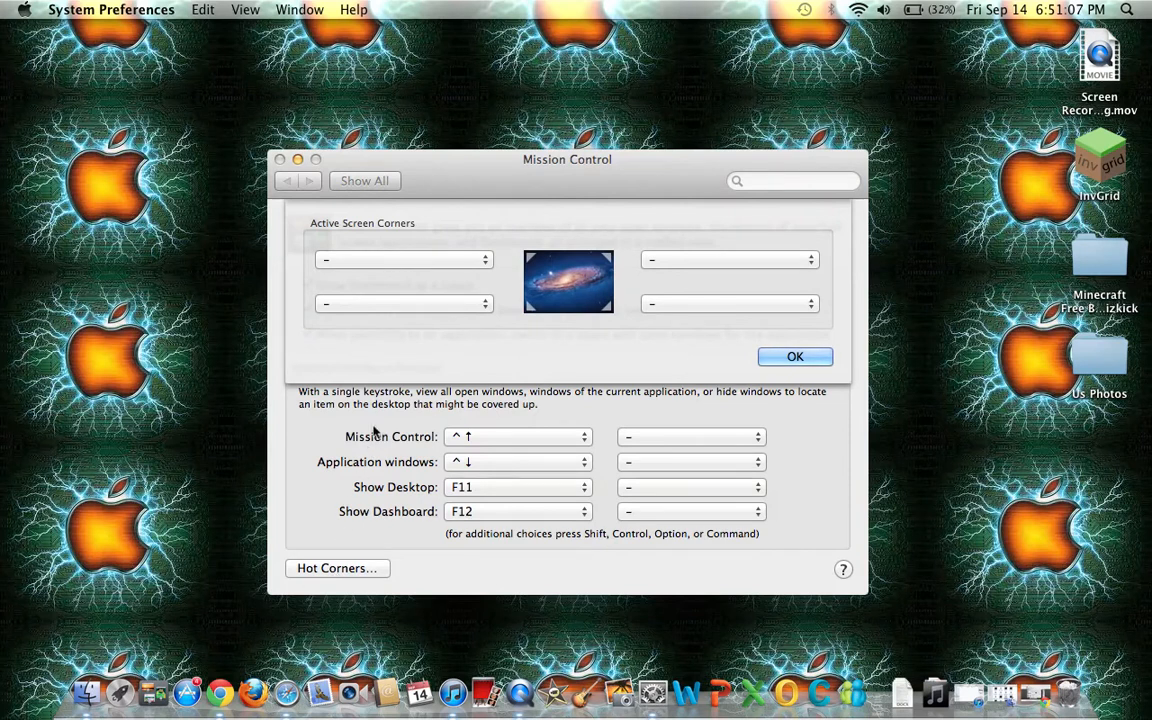
pyautogui.moveTo(336, 268)
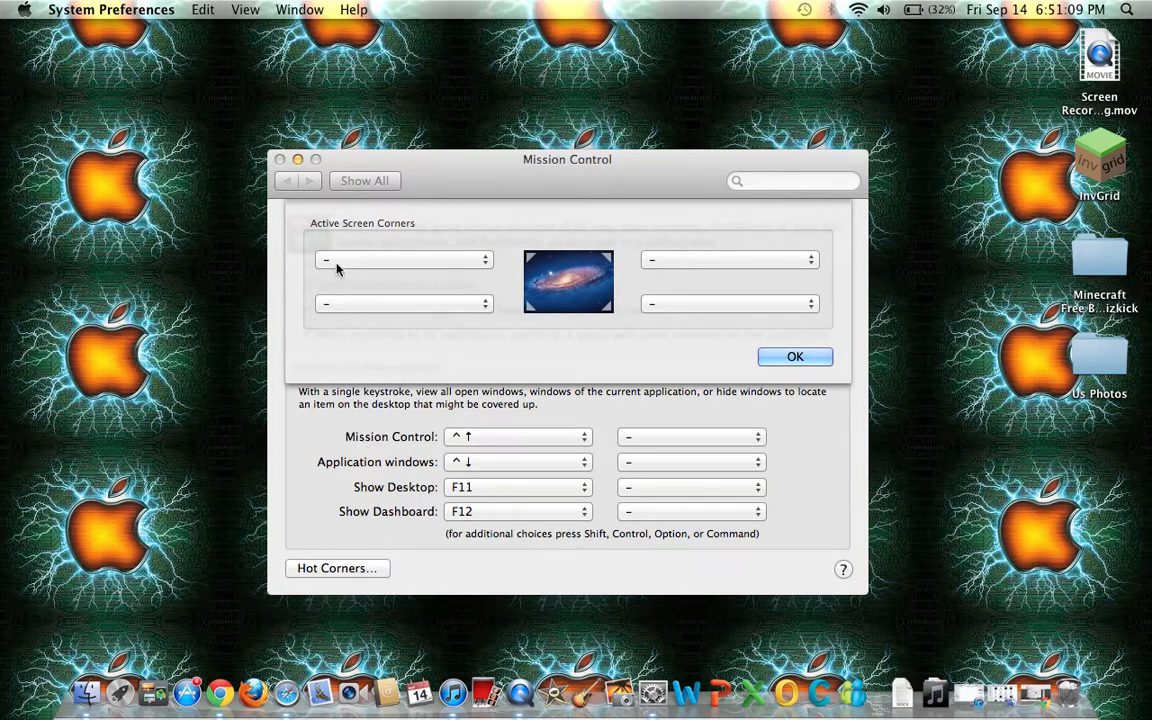
pyautogui.moveTo(364, 312)
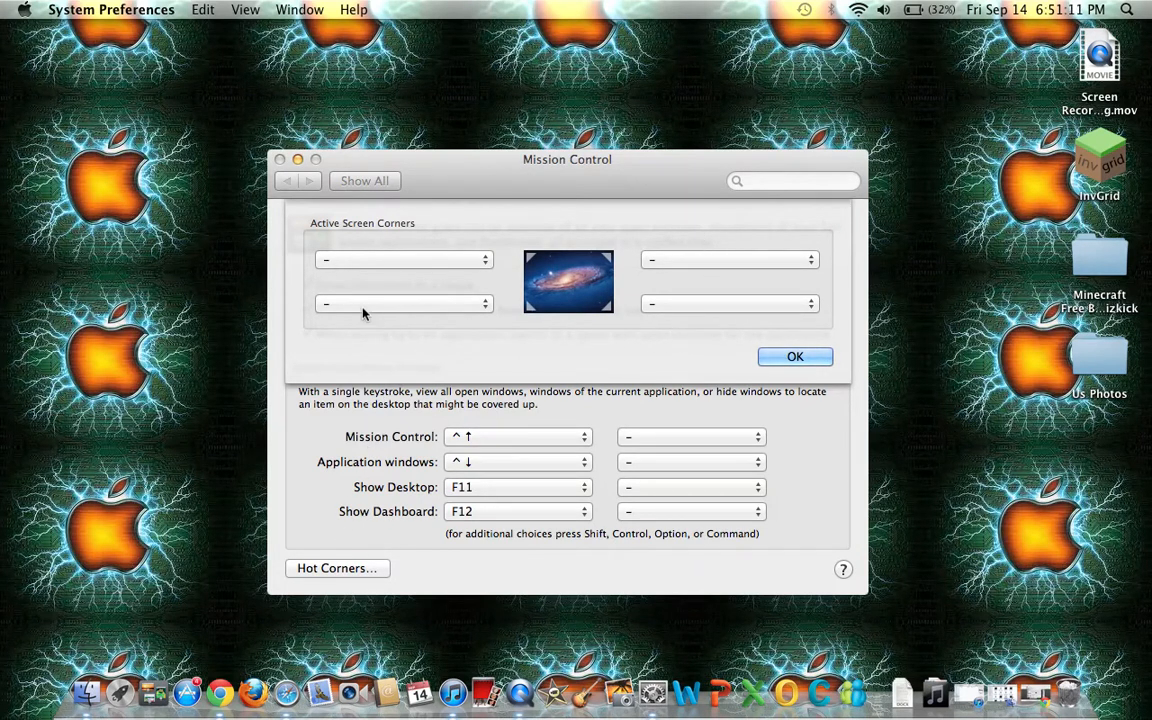
pyautogui.moveTo(438, 268)
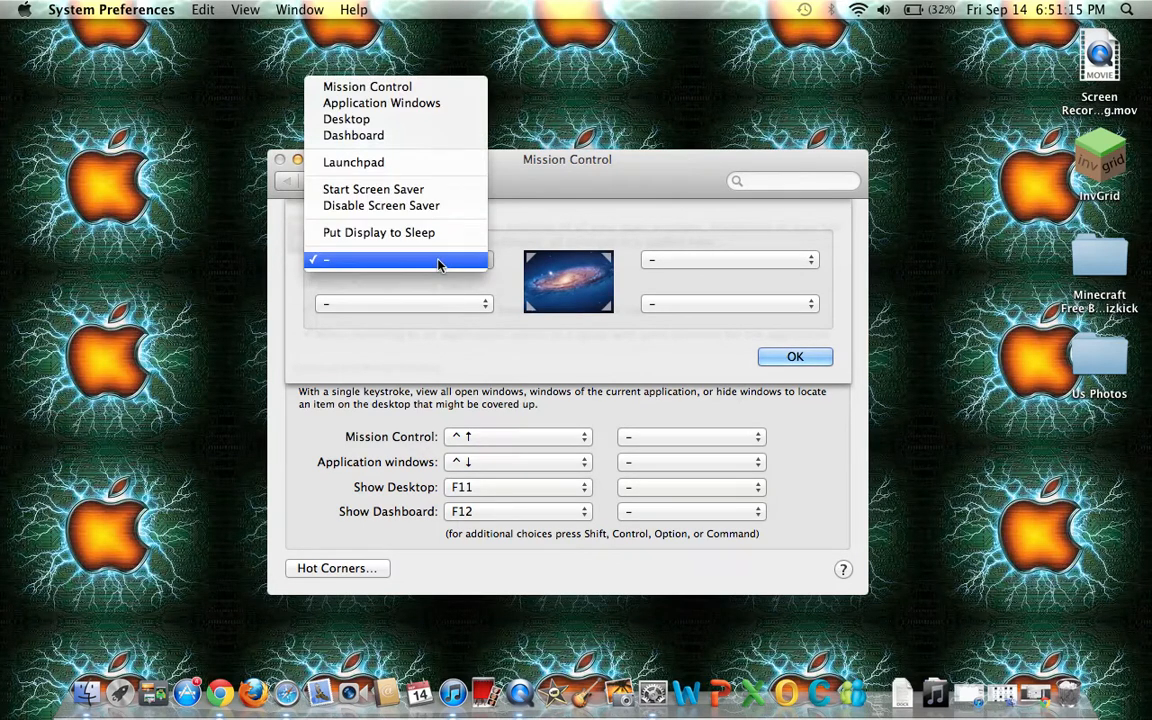
pyautogui.moveTo(352, 136)
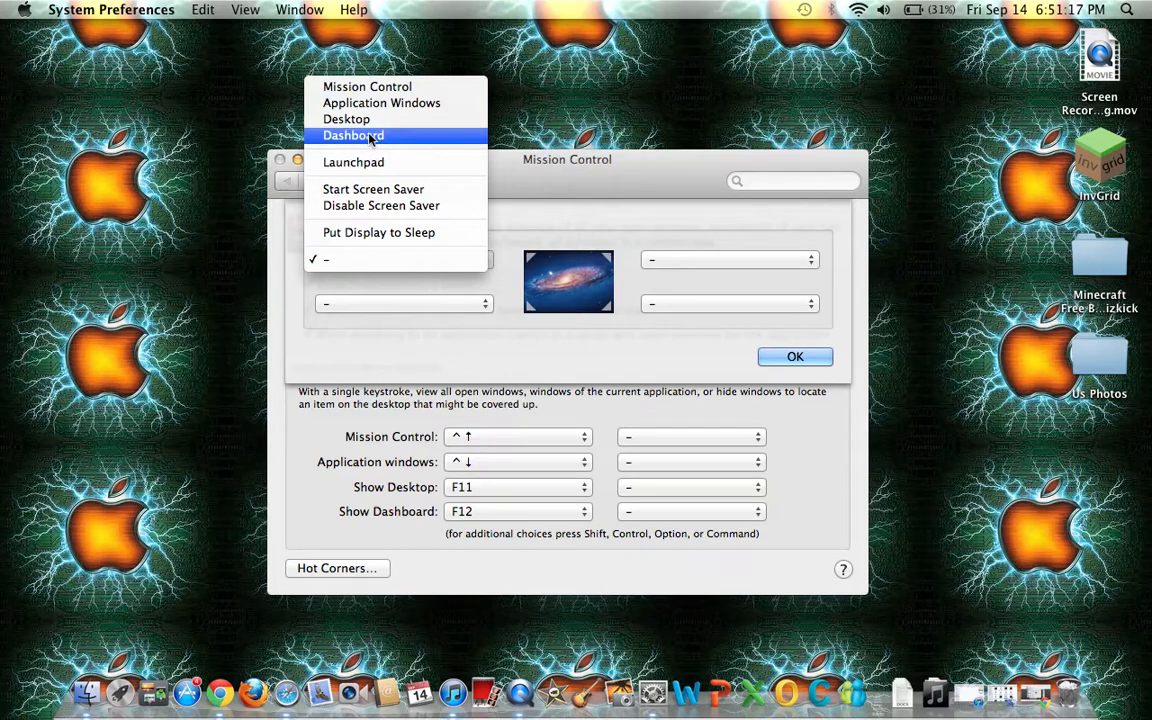
pyautogui.click(346, 120)
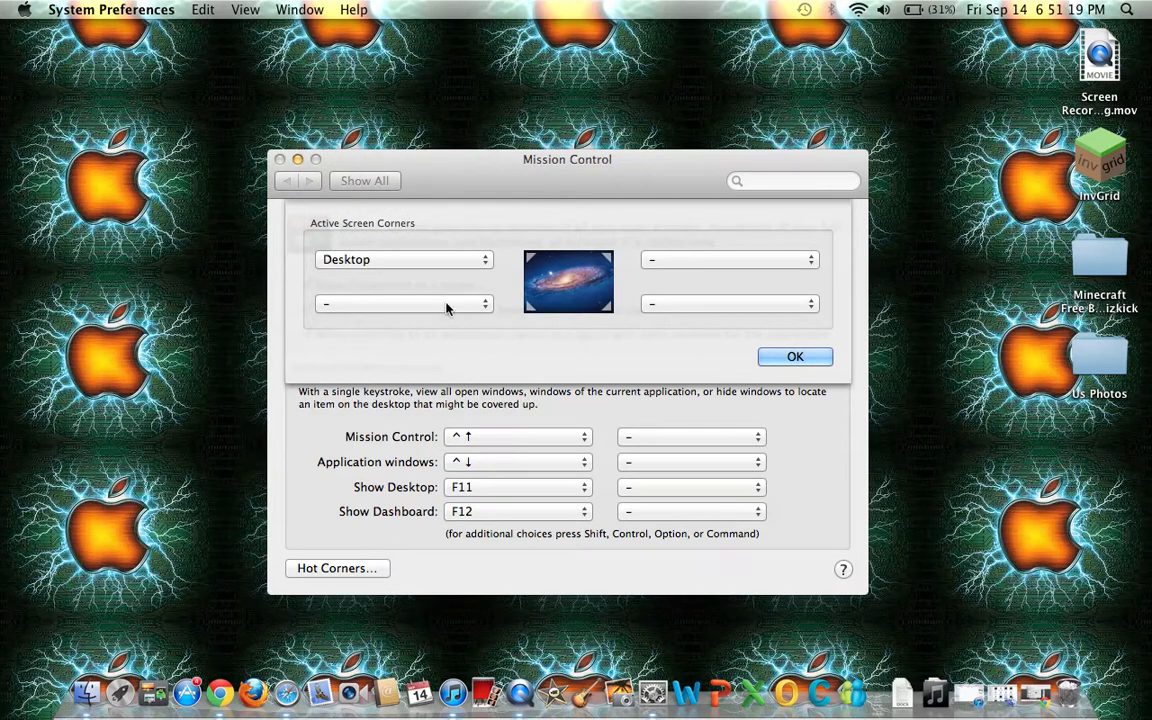
pyautogui.click(404, 304)
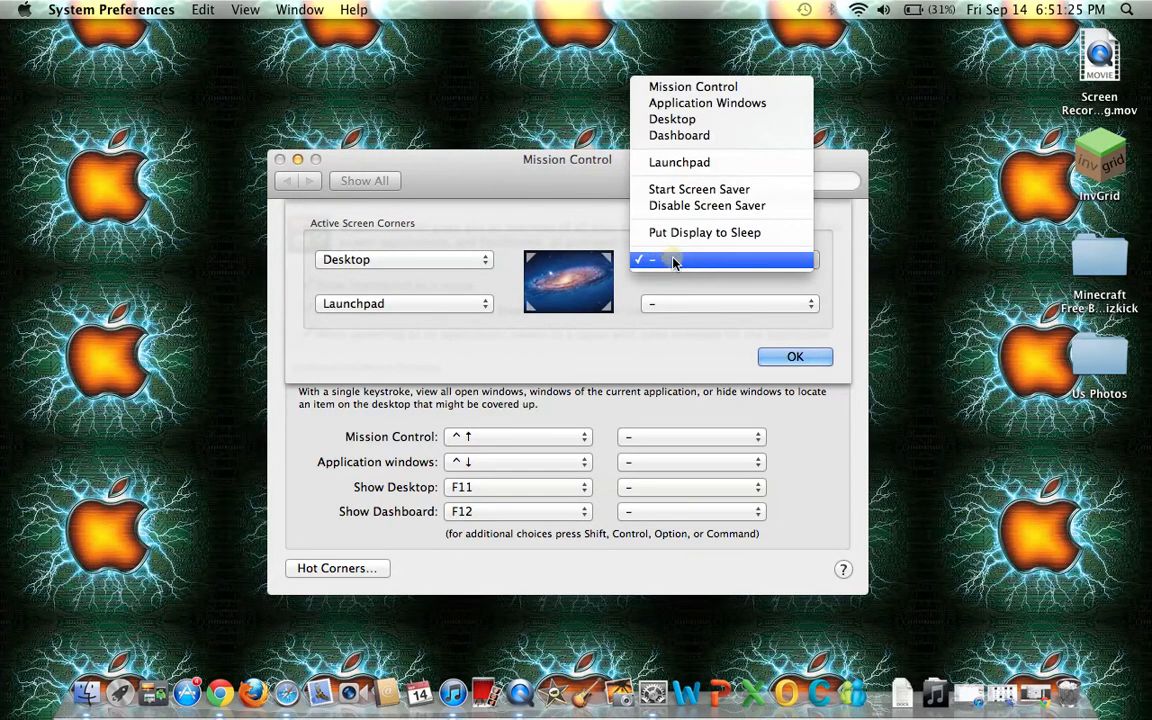
pyautogui.moveTo(708, 204)
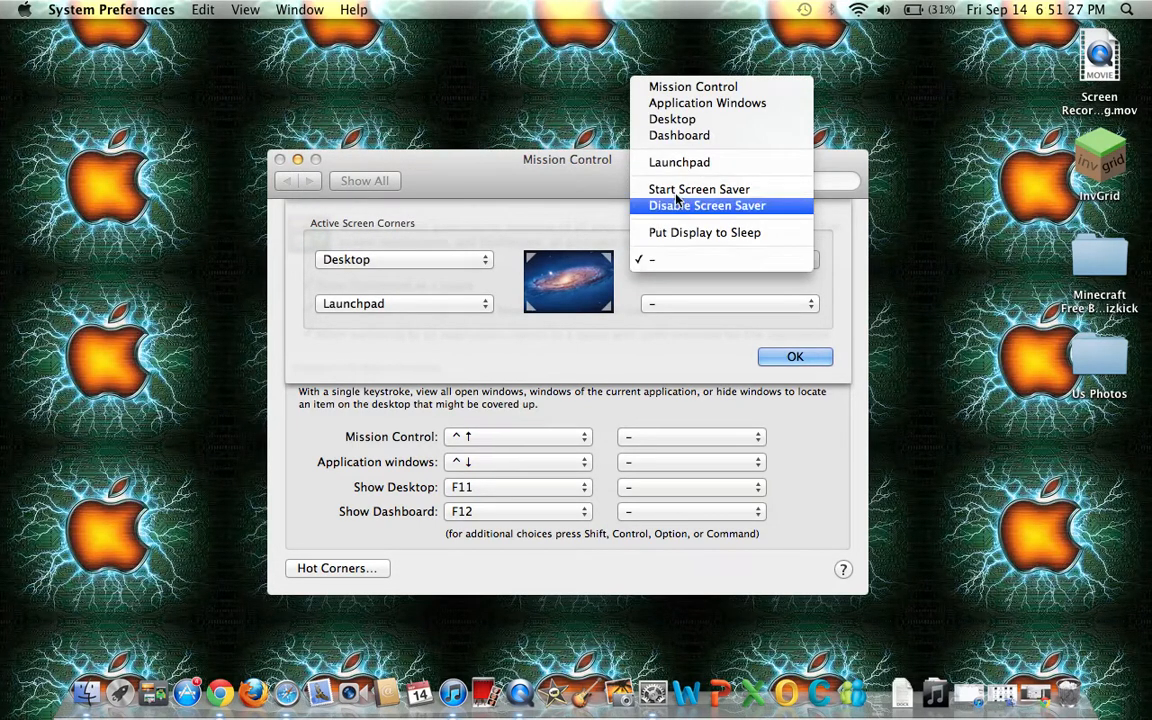
pyautogui.click(692, 86)
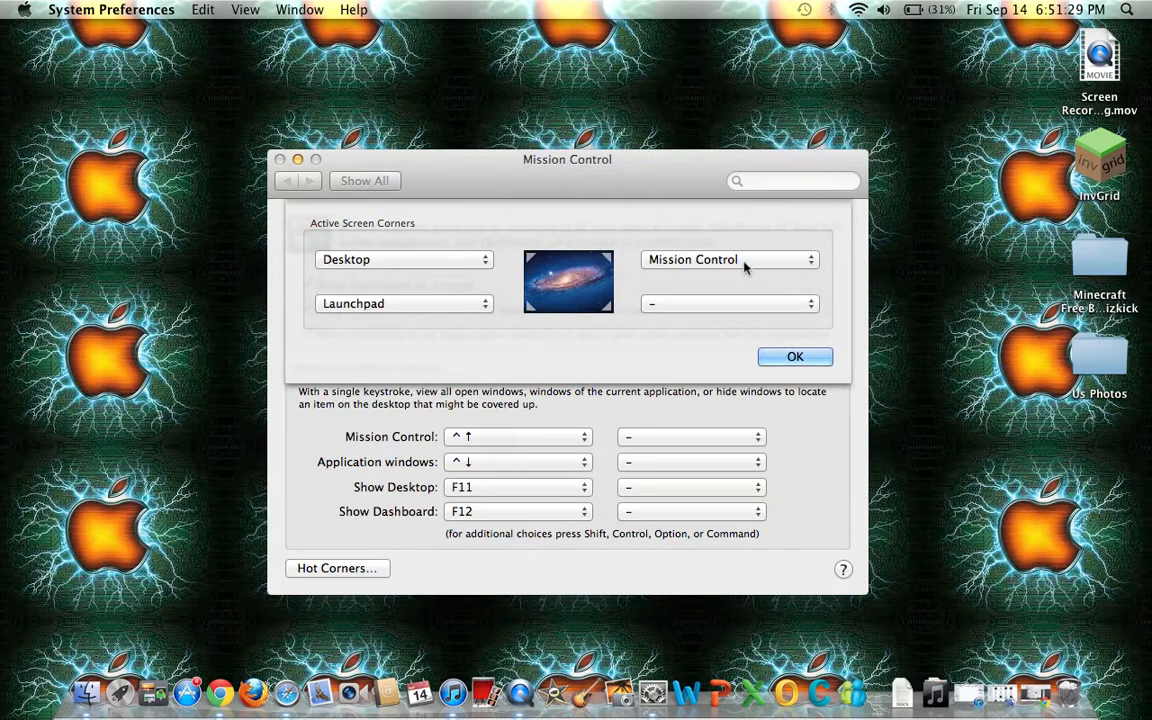
pyautogui.click(728, 260)
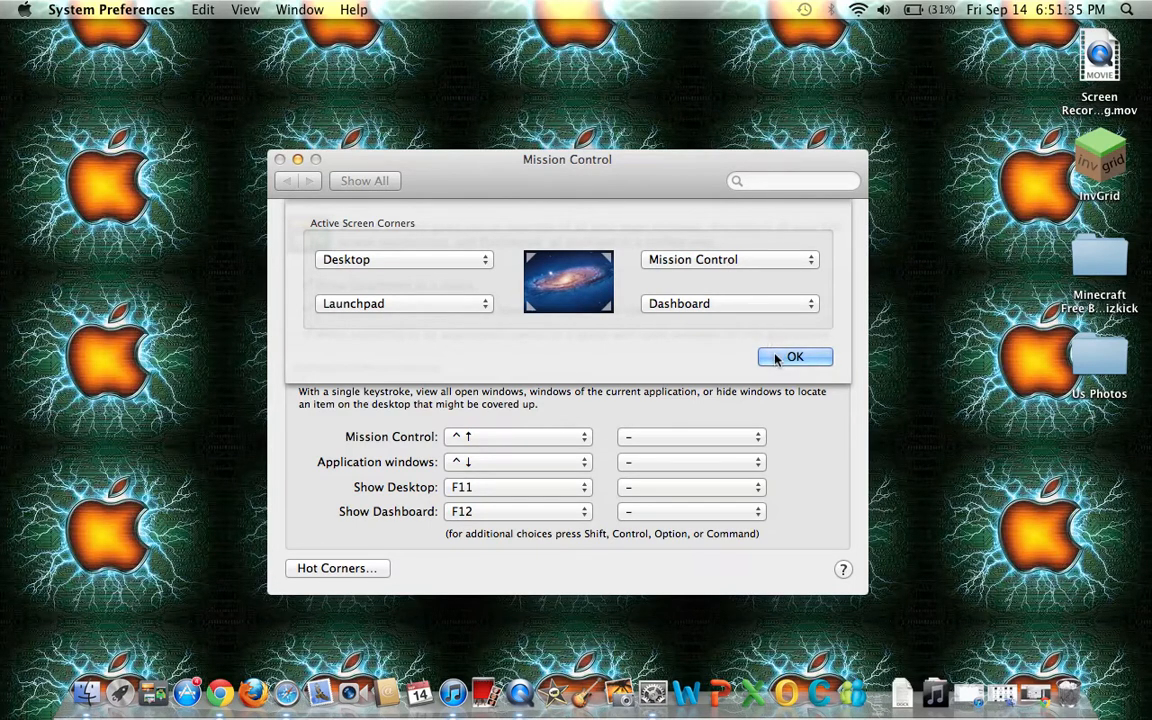
pyautogui.click(794, 356)
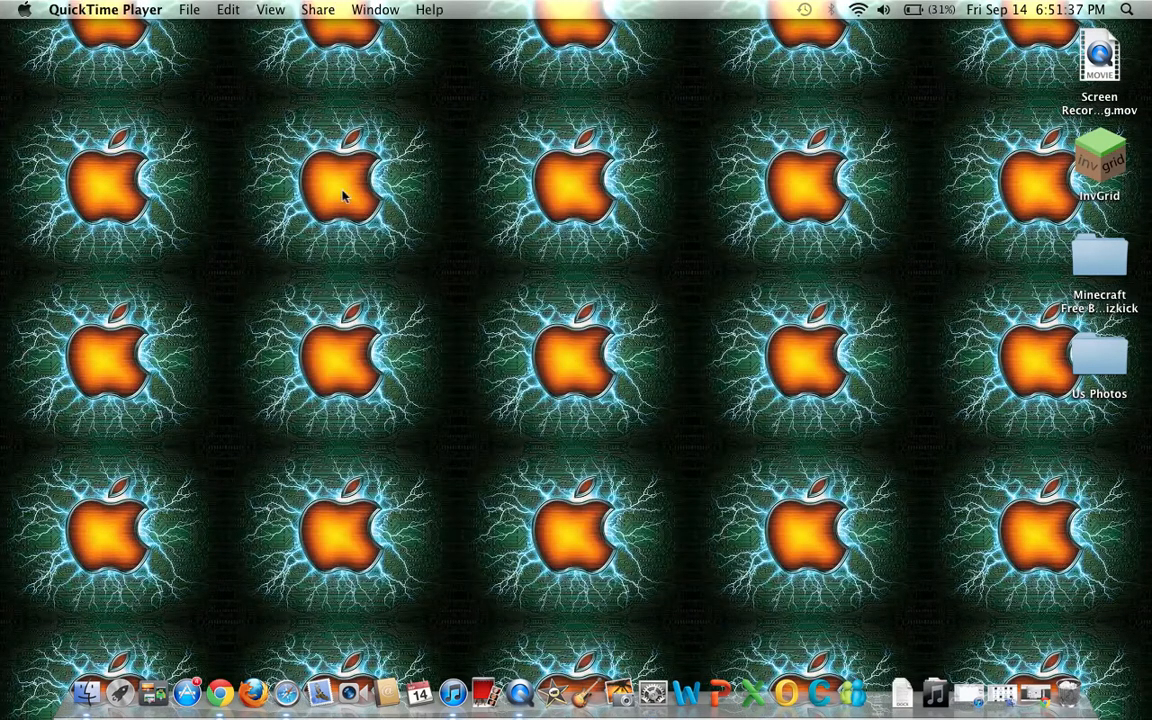
pyautogui.moveTo(520, 270)
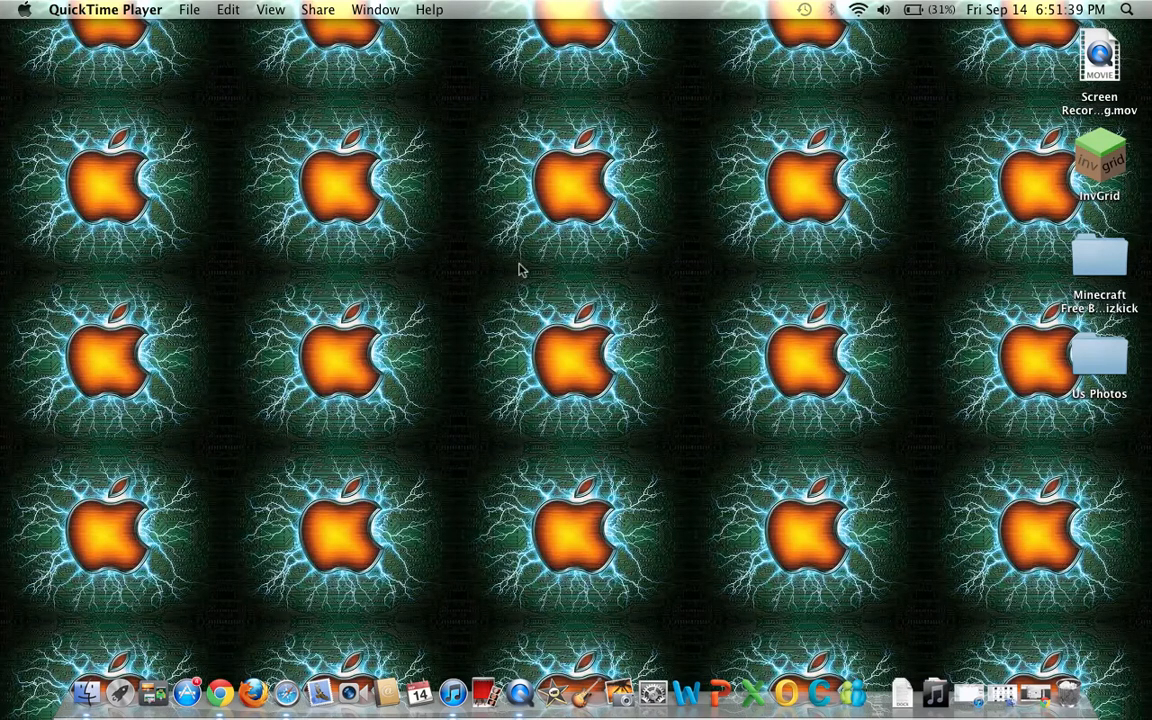
pyautogui.moveTo(436, 278)
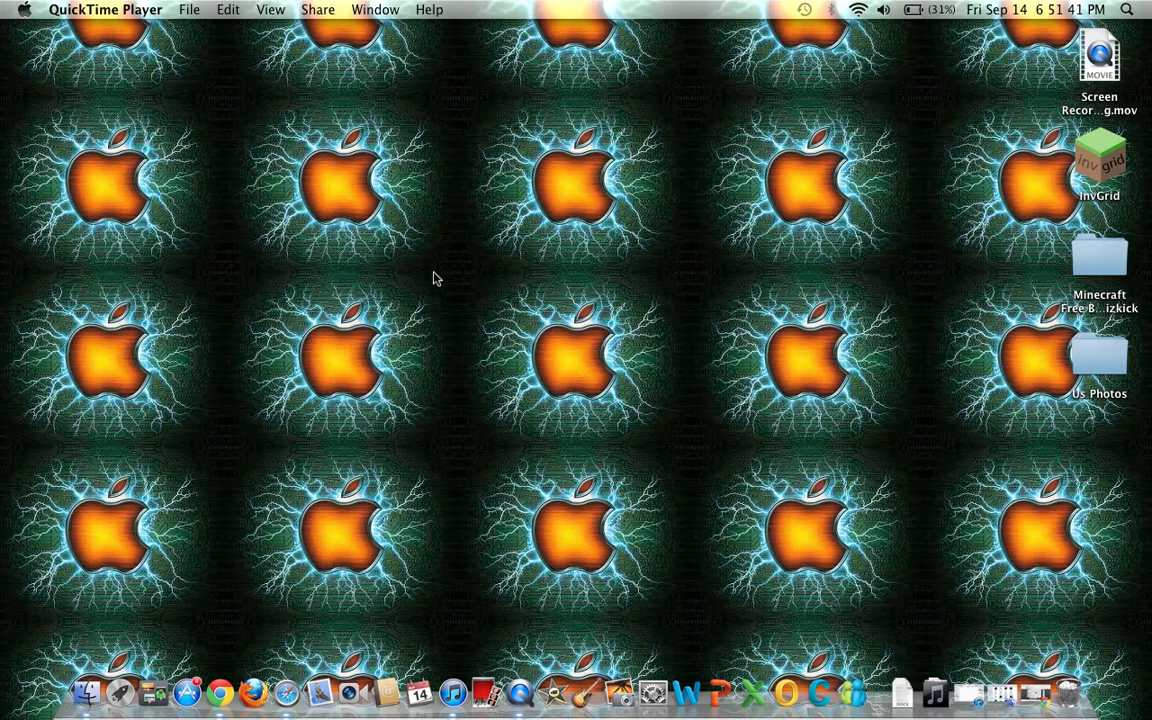
pyautogui.moveTo(844, 150)
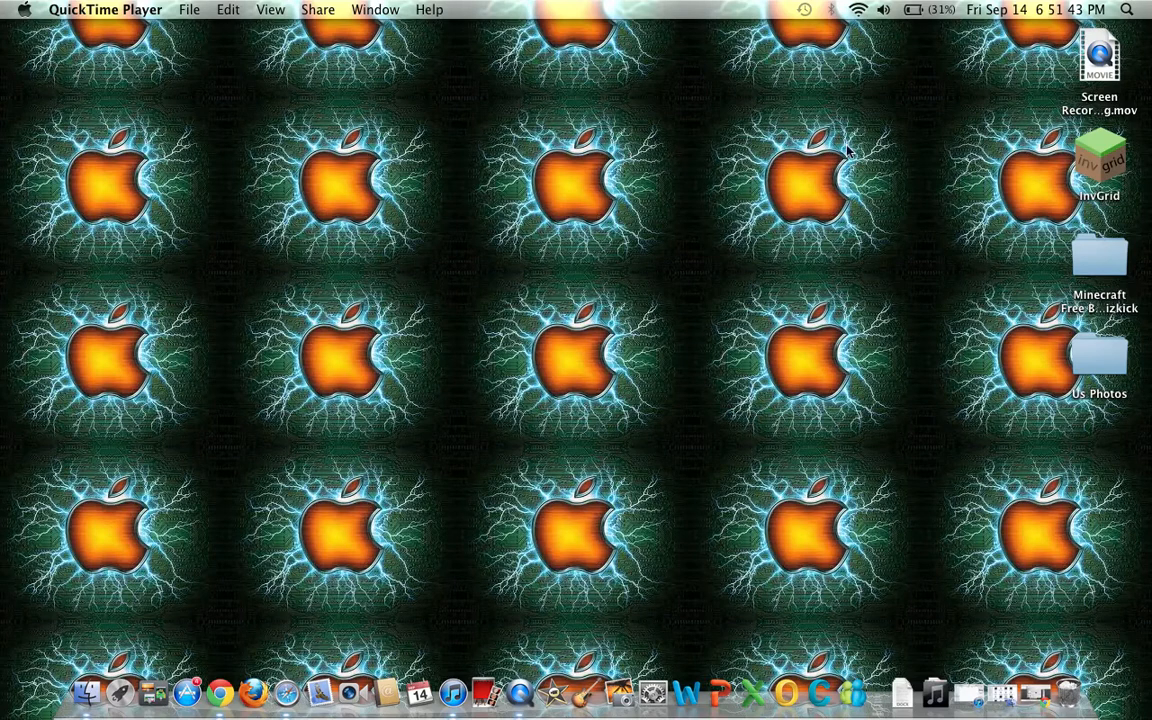
pyautogui.moveTo(1030, 100)
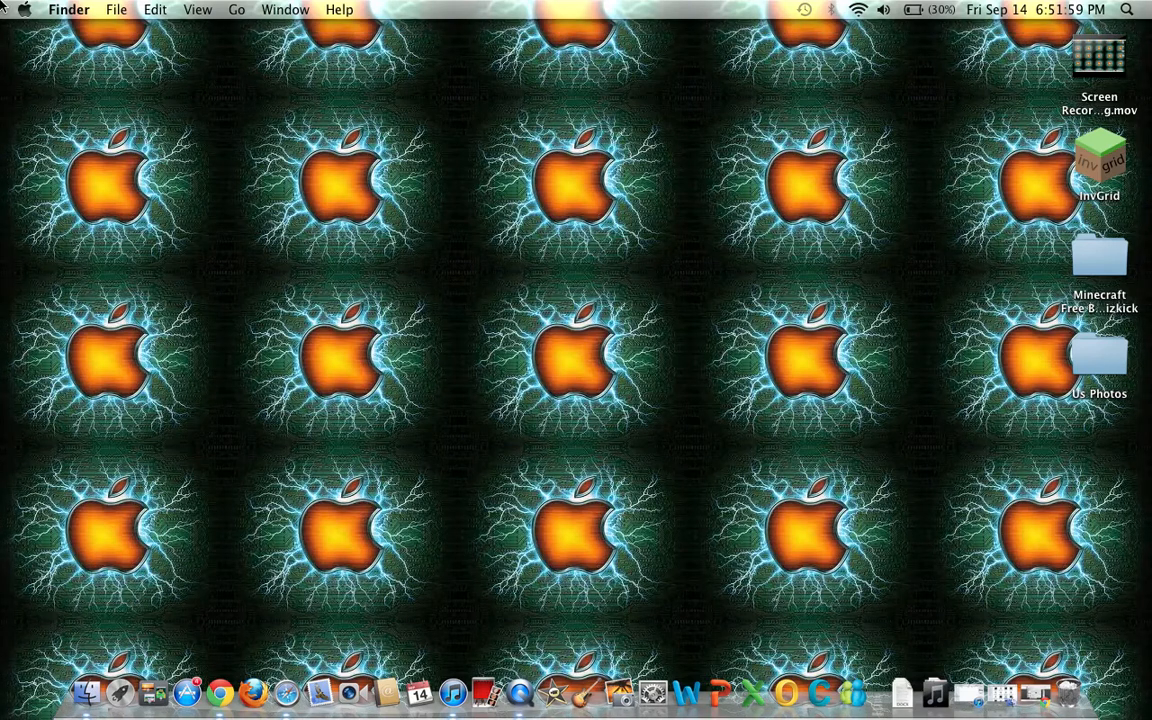
pyautogui.moveTo(234, 158)
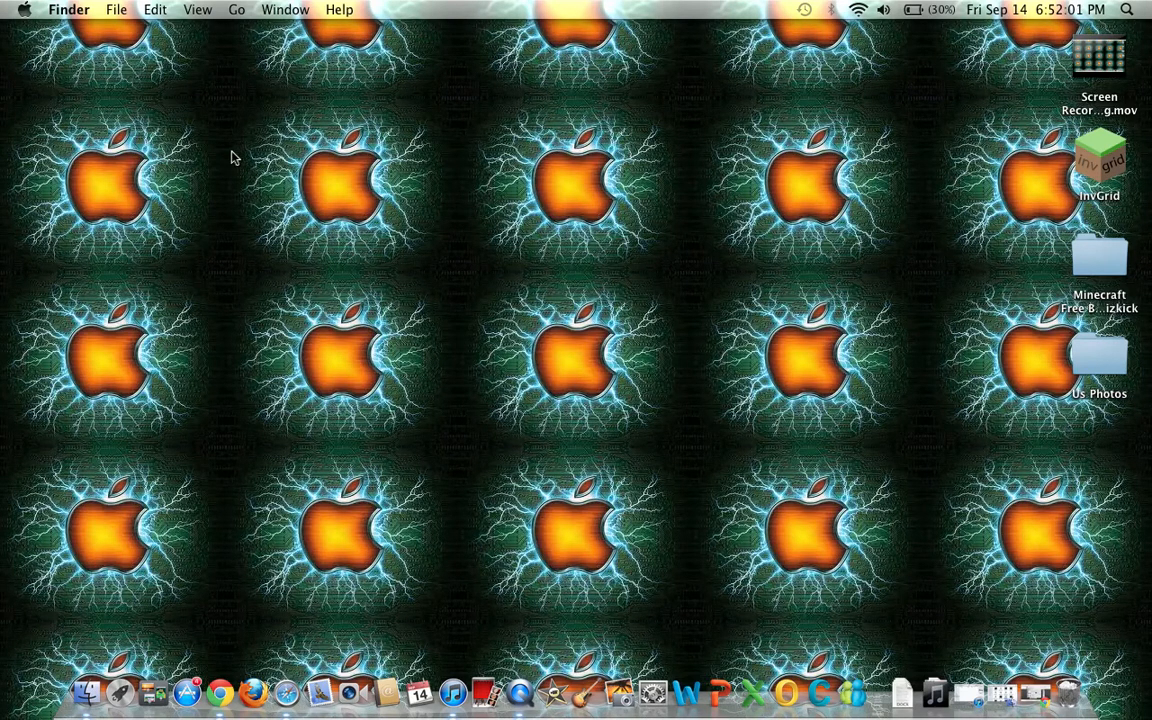
pyautogui.moveTo(10, 20)
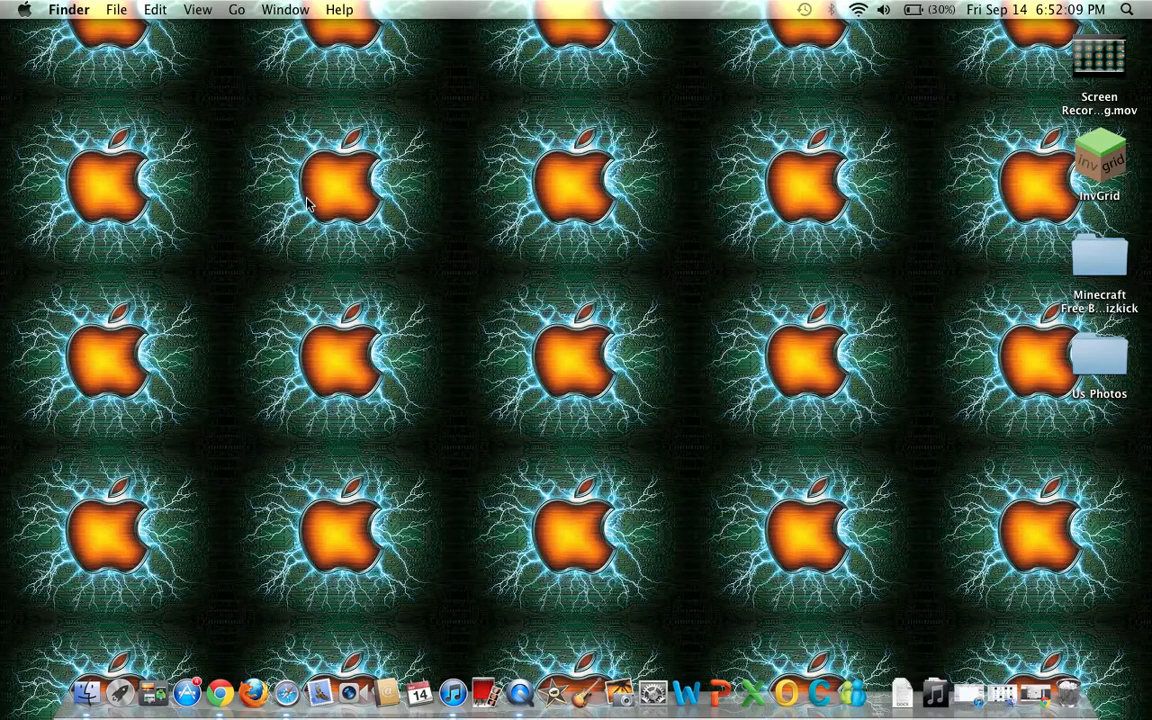
pyautogui.moveTo(40, 684)
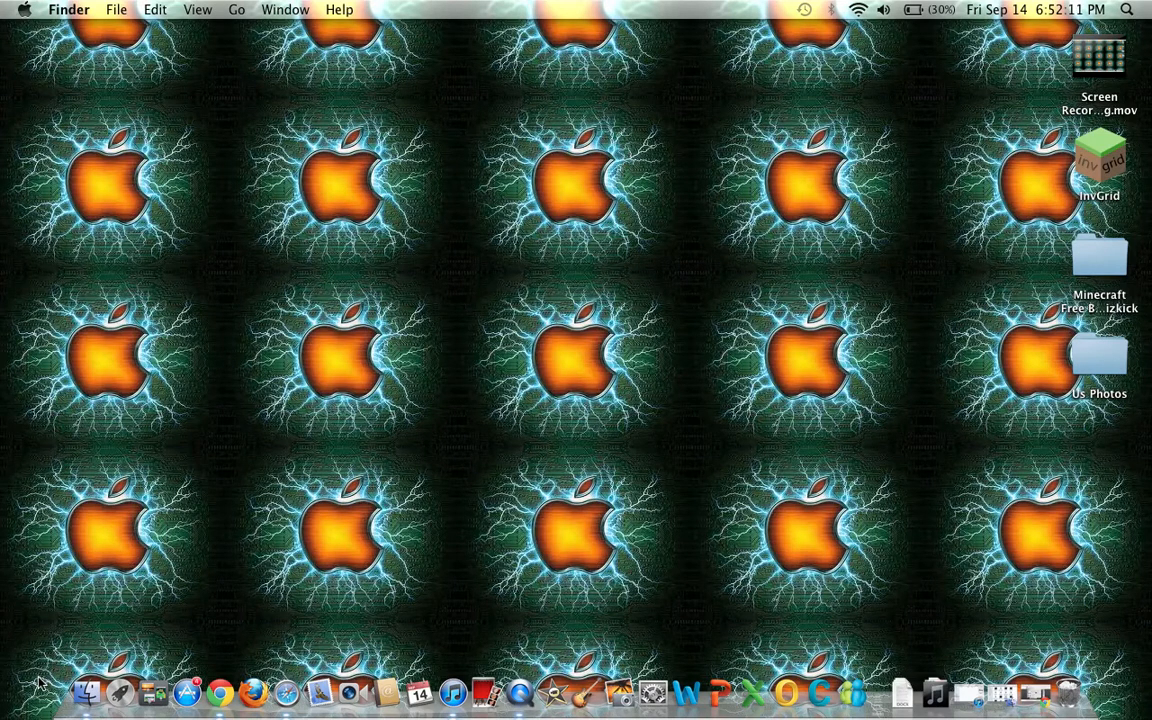